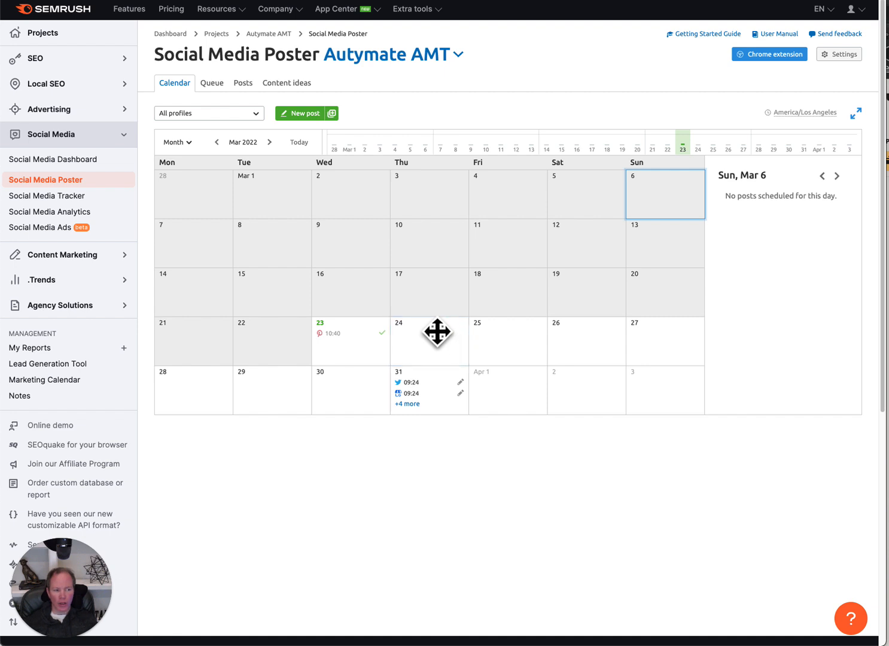
mouse_move(46, 193)
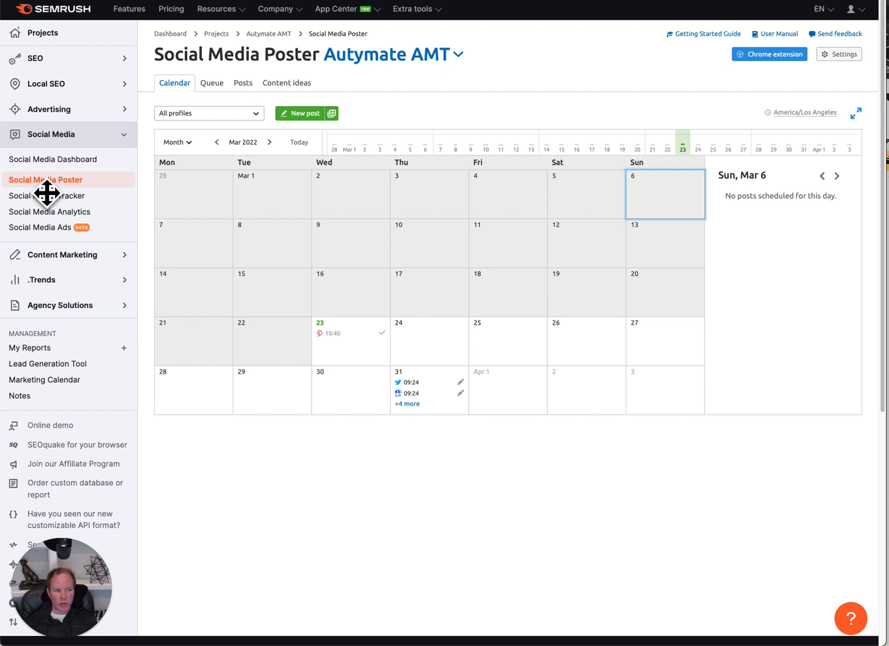
mouse_move(316, 141)
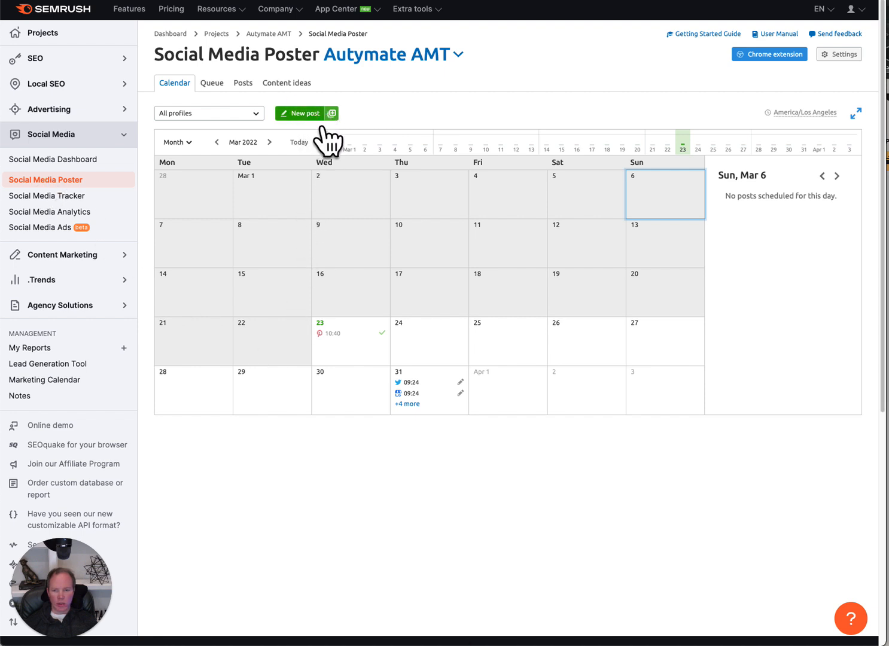
- Start a new post with the QuickBooks text, shortened blog link and its image for all seven profiles
click(301, 112)
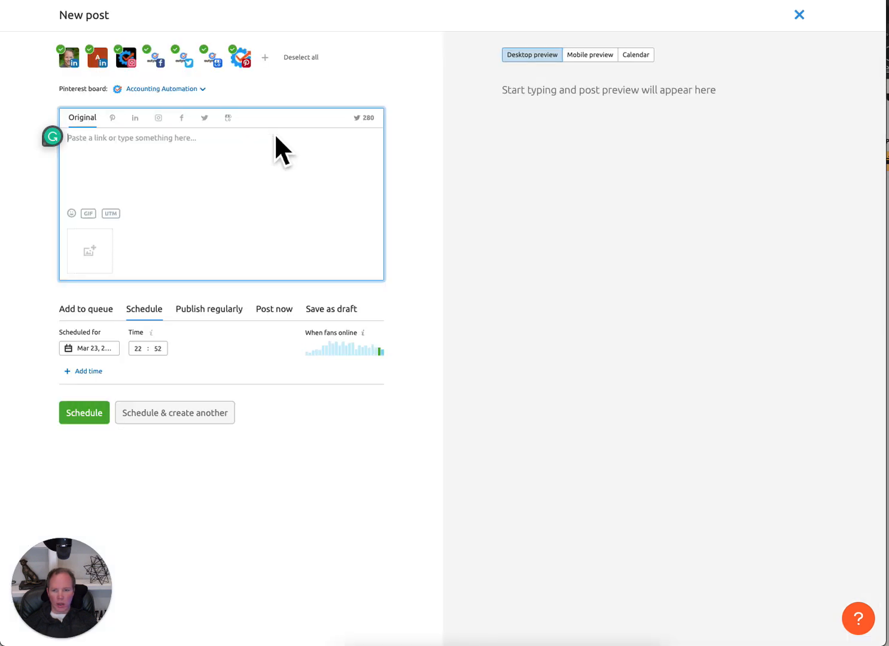
mouse_move(167, 150)
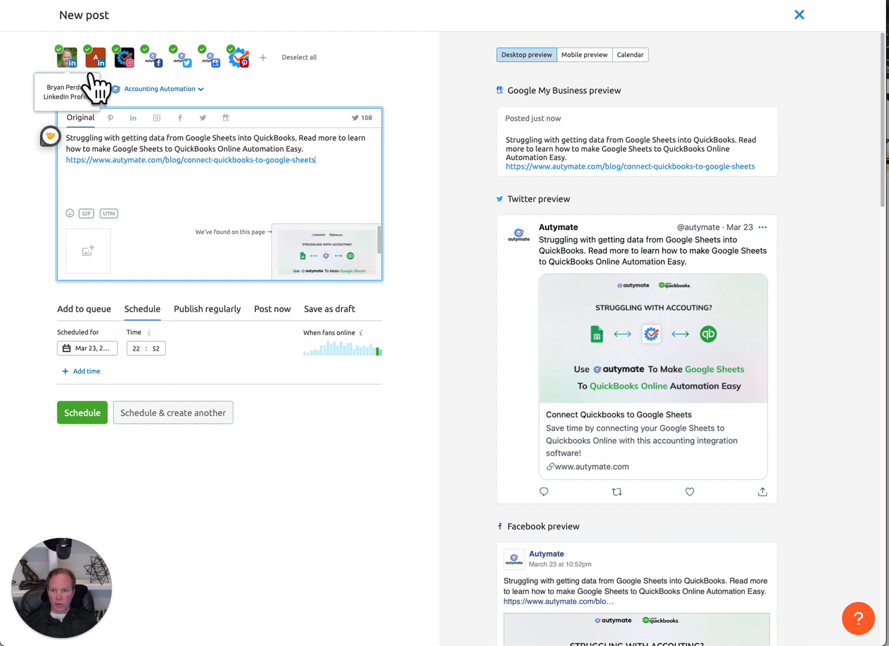
mouse_move(90, 78)
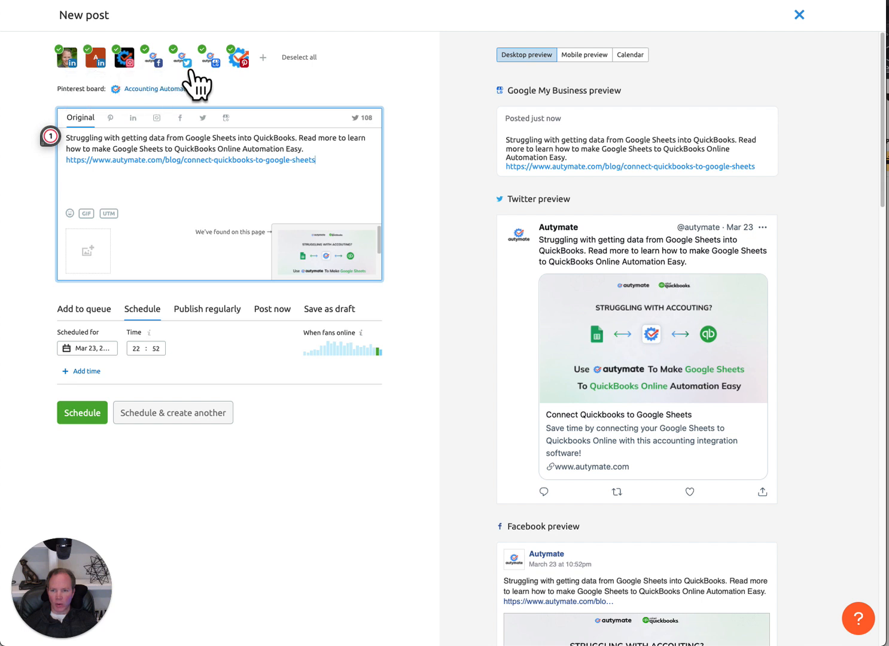
mouse_move(211, 58)
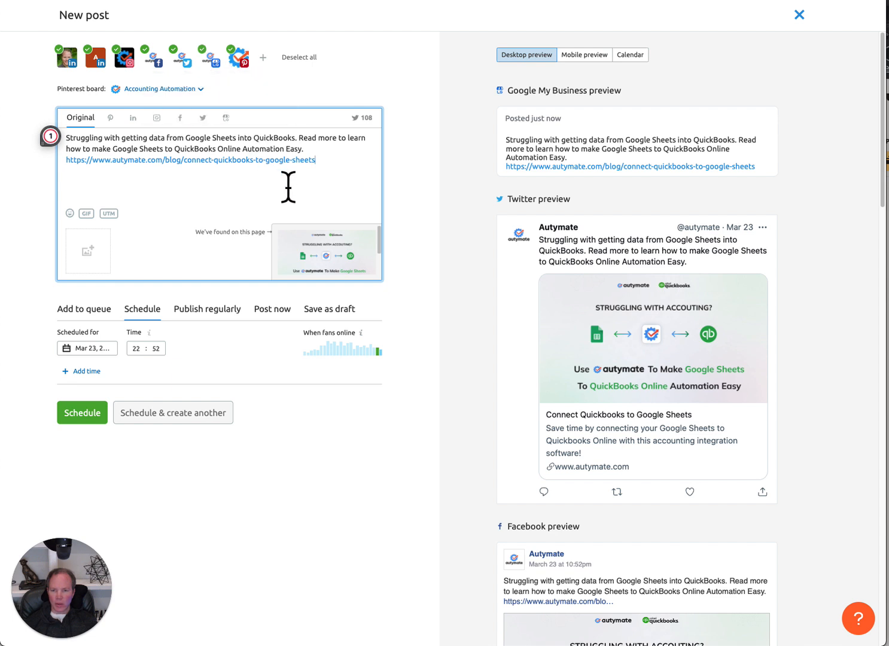
mouse_move(297, 225)
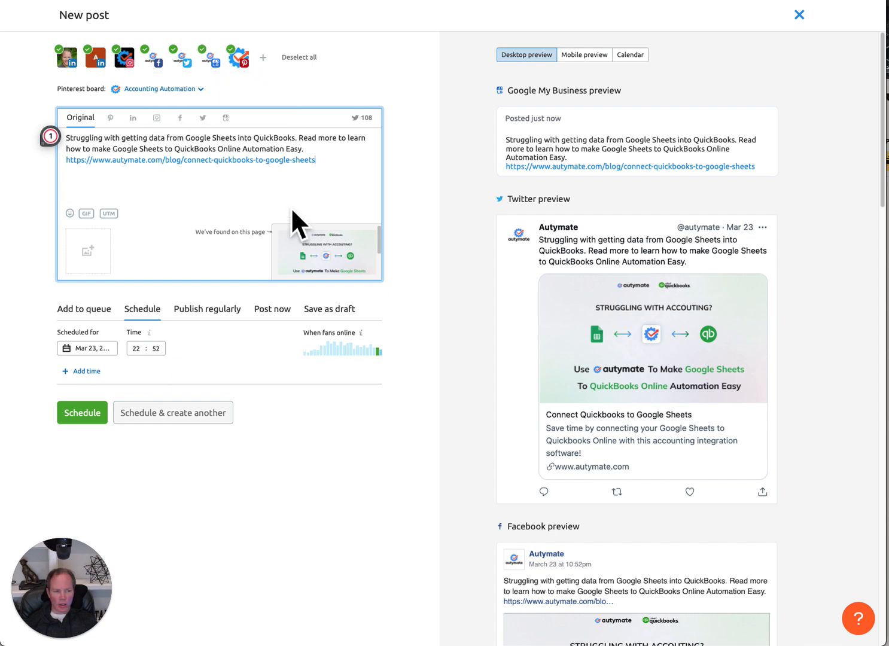
mouse_move(327, 265)
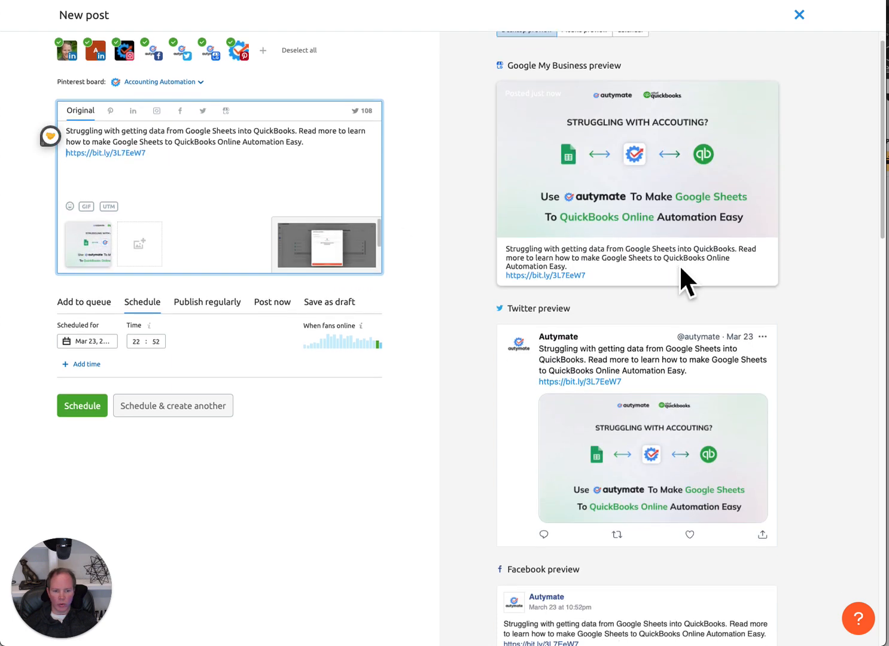
scroll(down, 3)
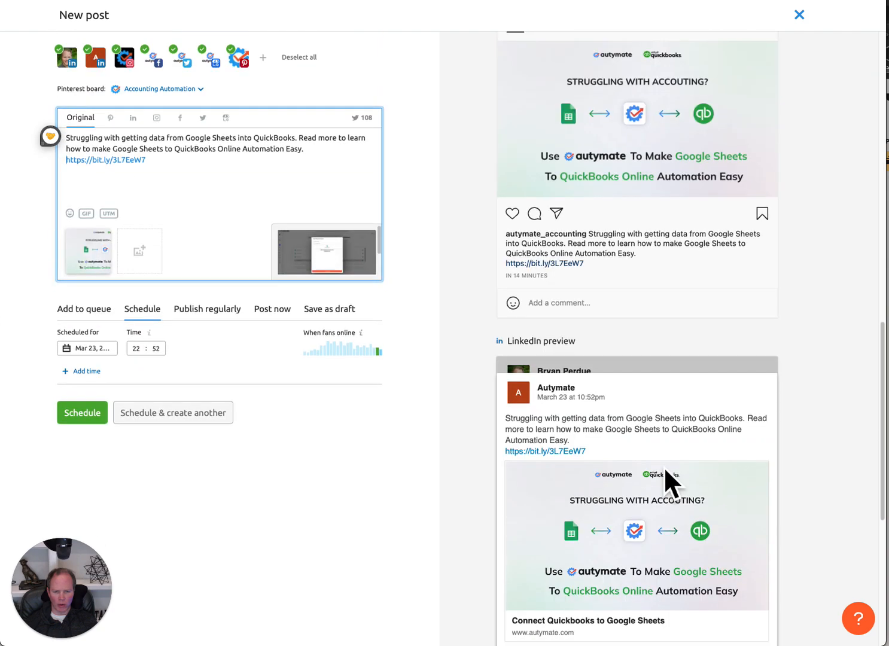
scroll(up, 3)
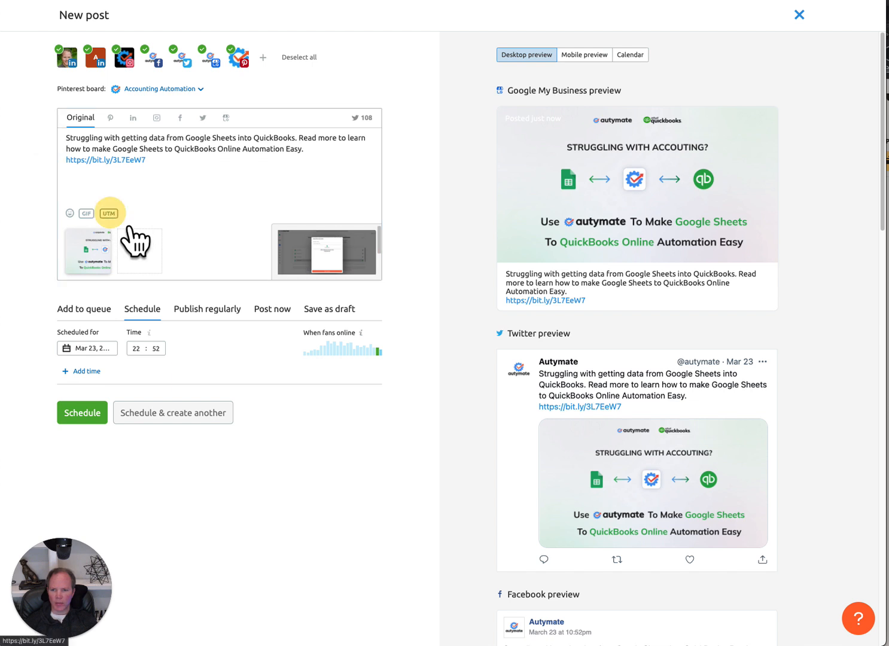
- Apply UTM tags with campaign name files2qbo, medium social and automatic source to the link
click(109, 213)
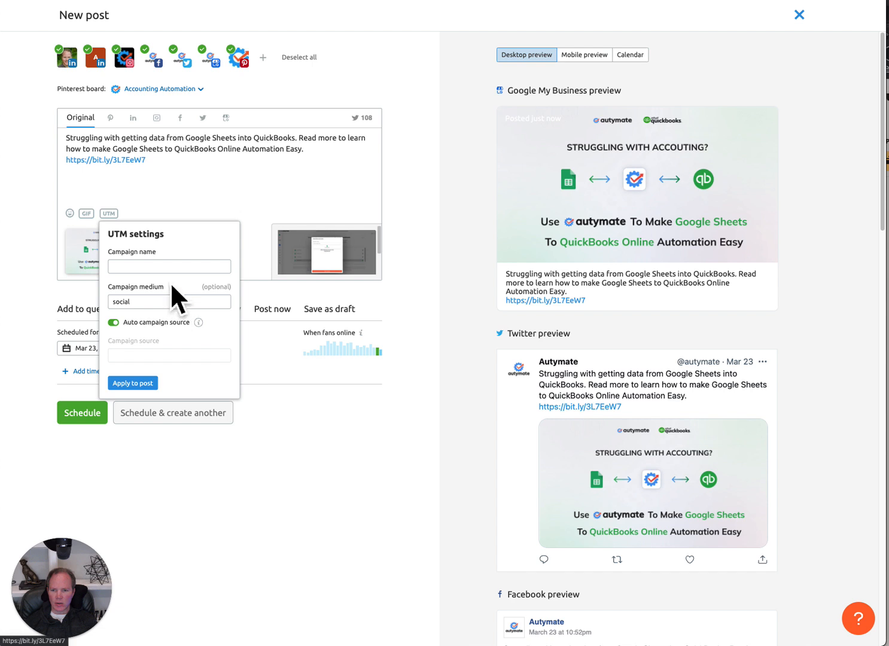
click(170, 265)
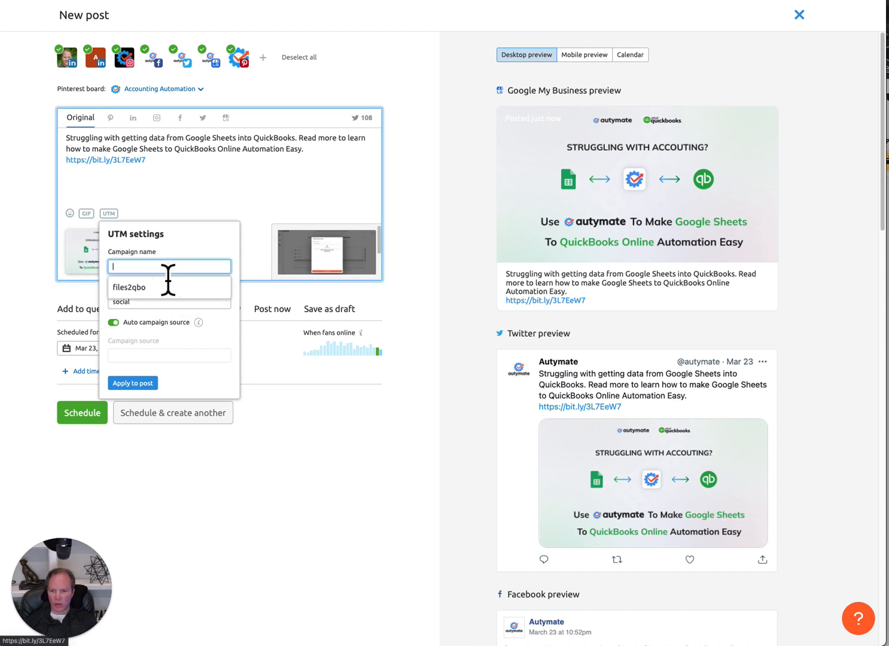
mouse_move(146, 313)
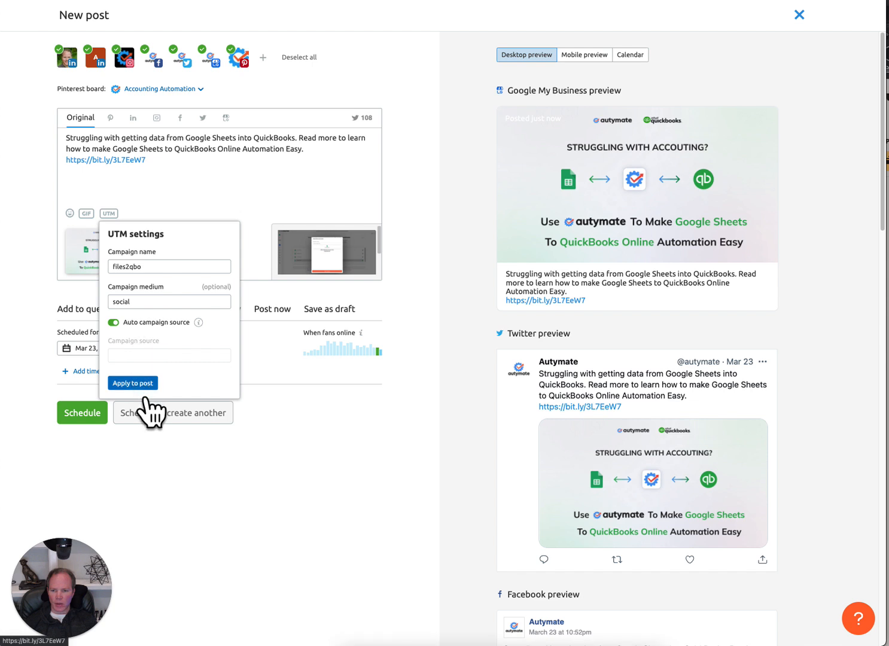
mouse_move(133, 323)
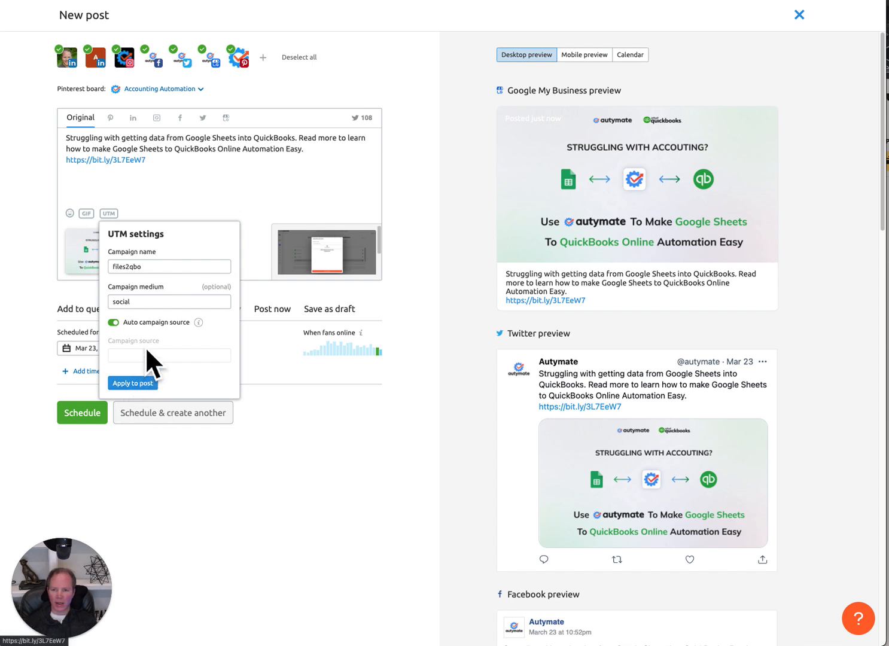
mouse_move(206, 349)
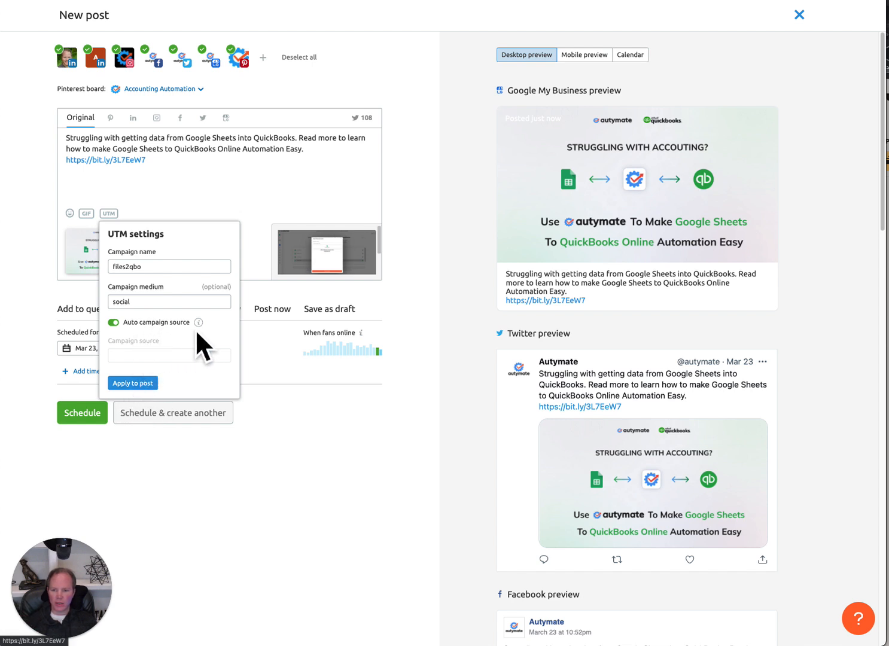
mouse_move(199, 322)
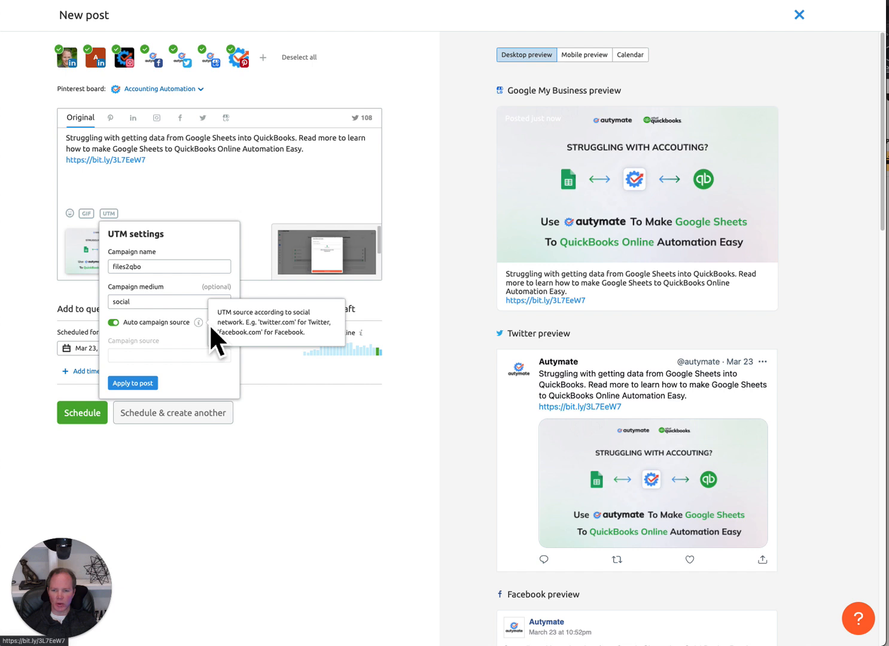
click(133, 383)
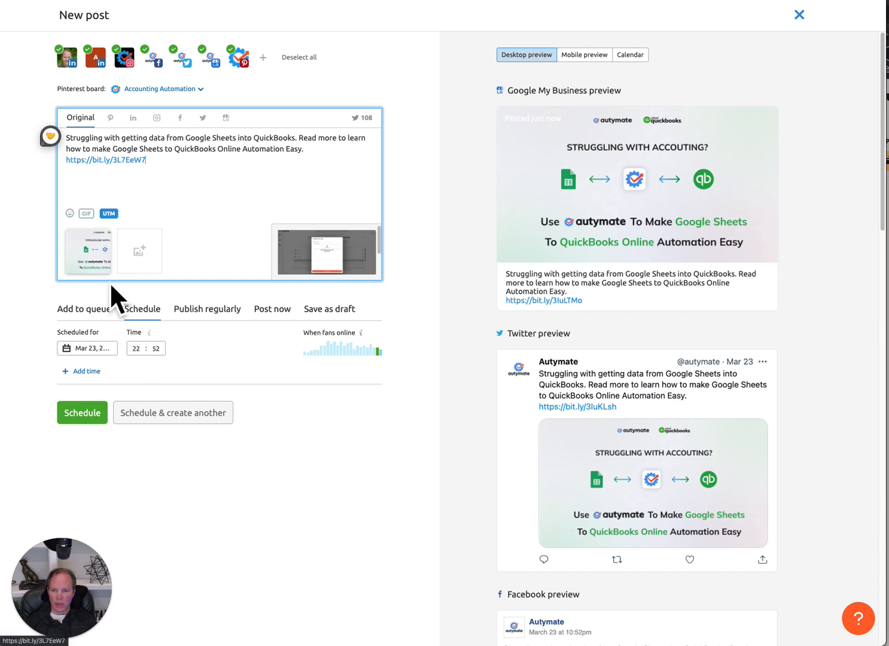
mouse_move(137, 215)
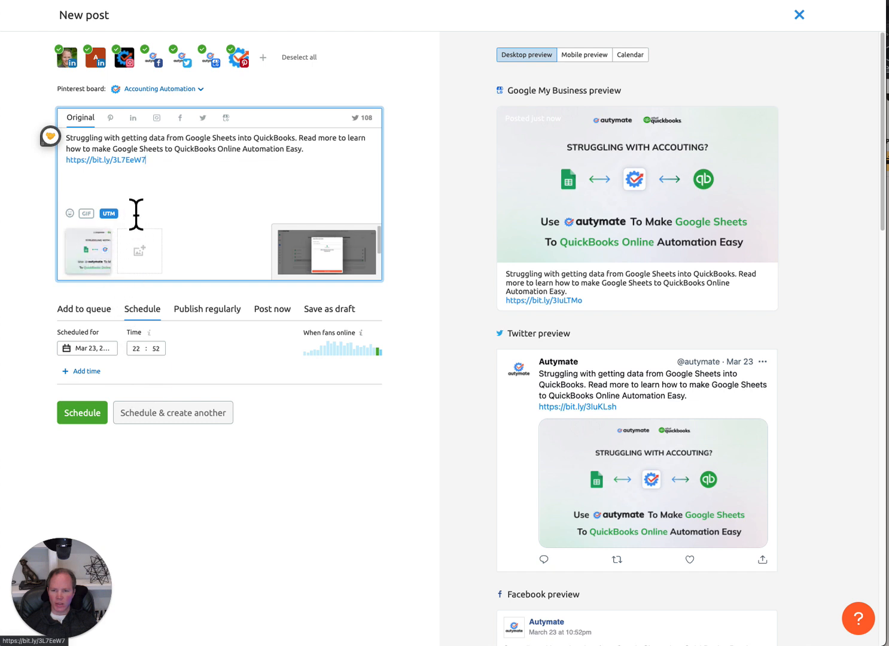
mouse_move(89, 359)
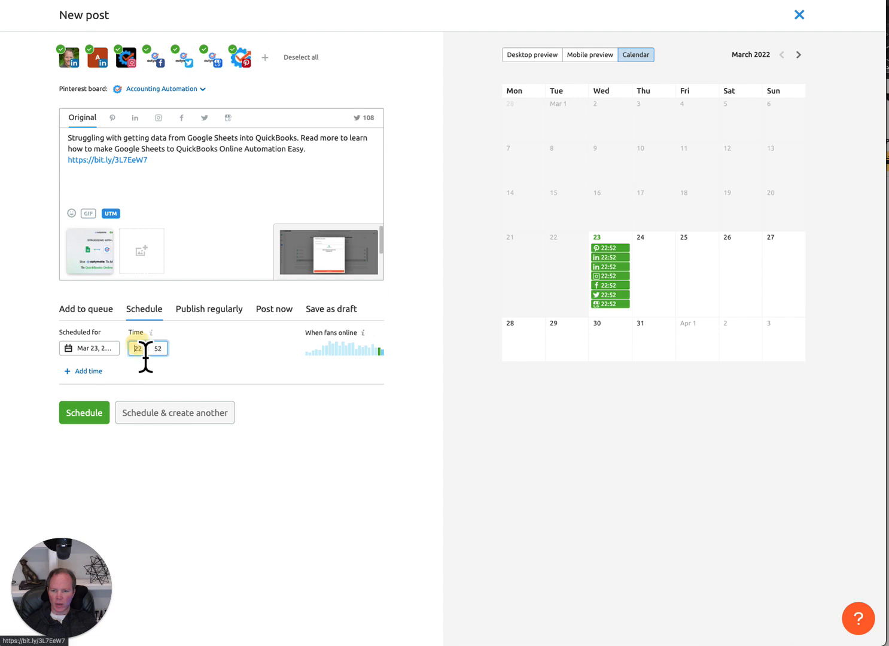
- Change the scheduled time from 22:52 to 09:00
click(136, 348)
text(09)
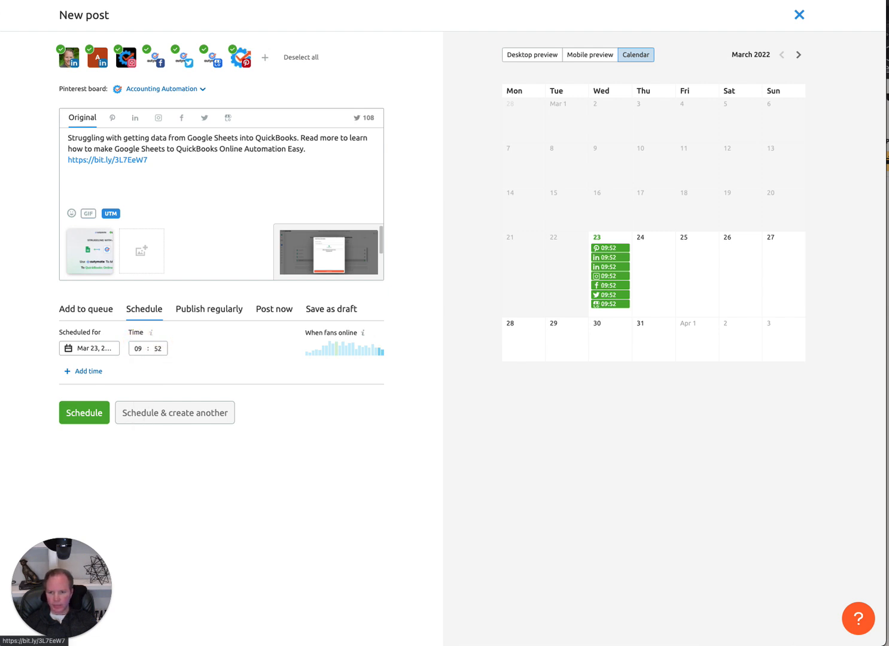
click(159, 348)
text(00)
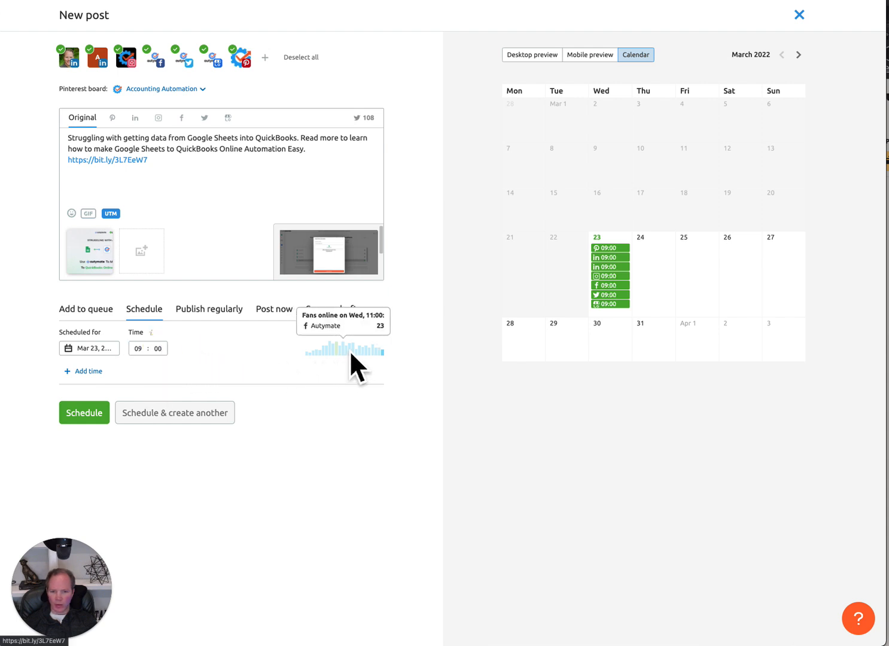
mouse_move(358, 359)
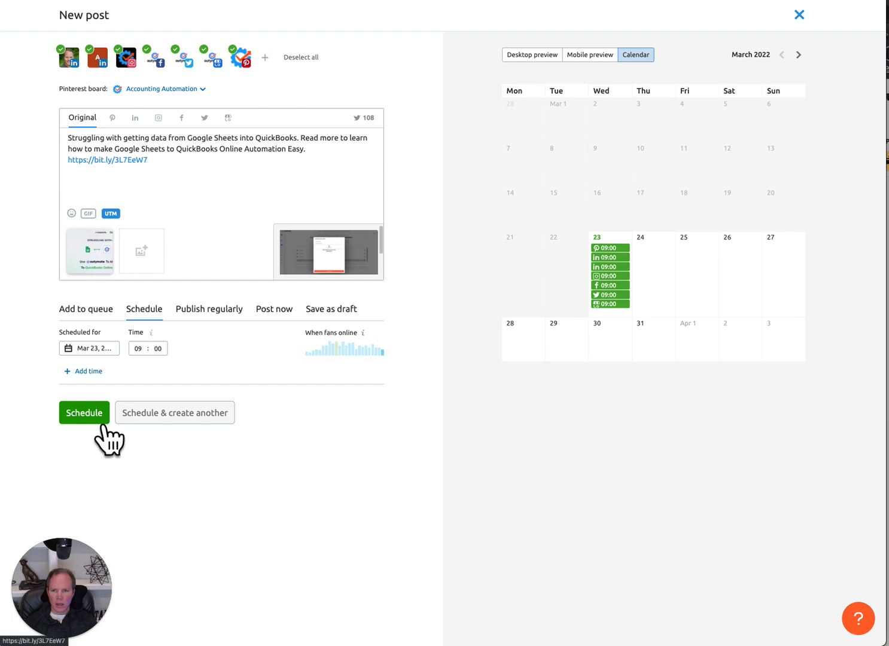
- Check the post previews in the mobile layout, then return to the desktop layout
click(582, 55)
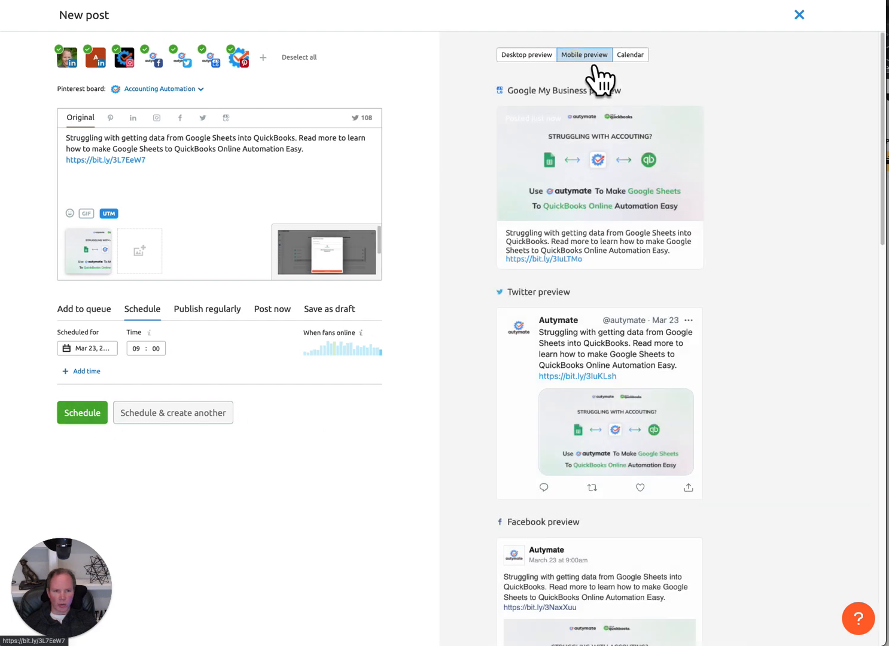
scroll(down, 3)
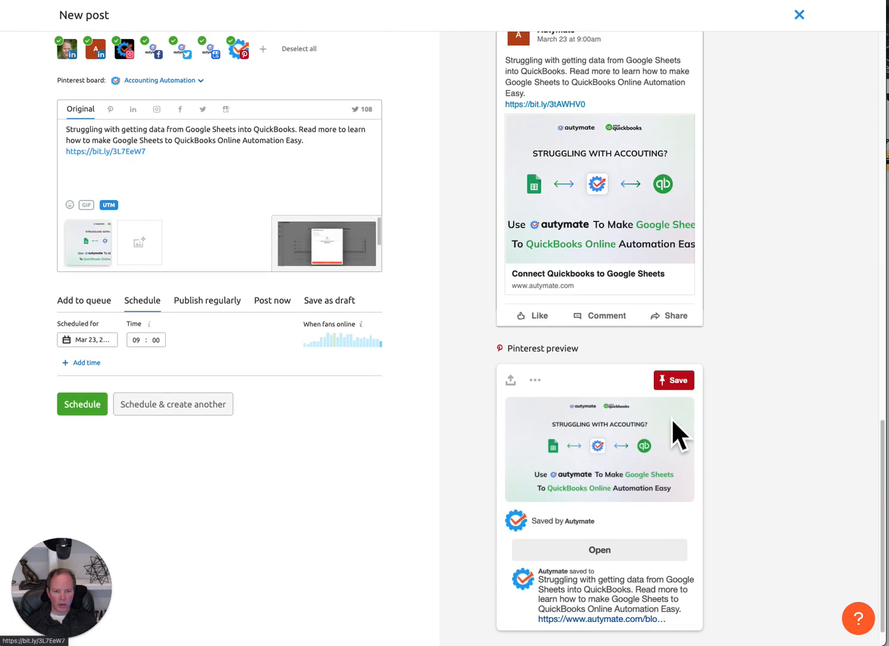
scroll(up, 3)
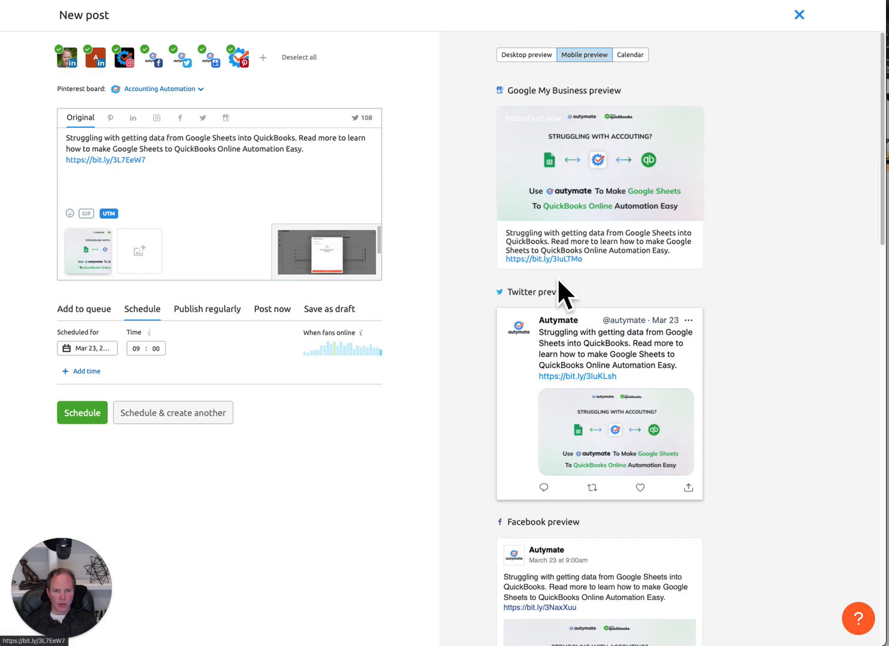
click(527, 55)
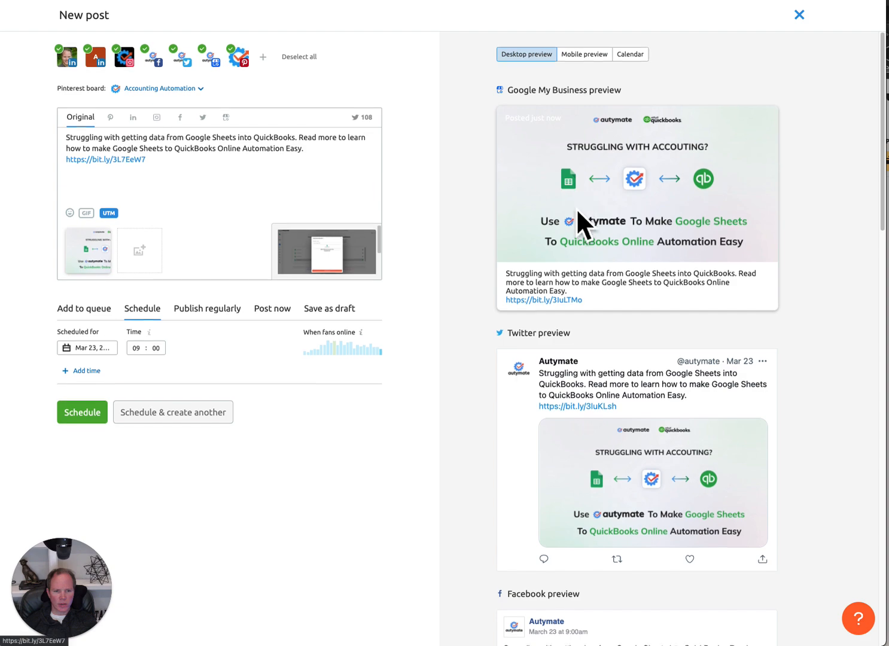
scroll(down, 3)
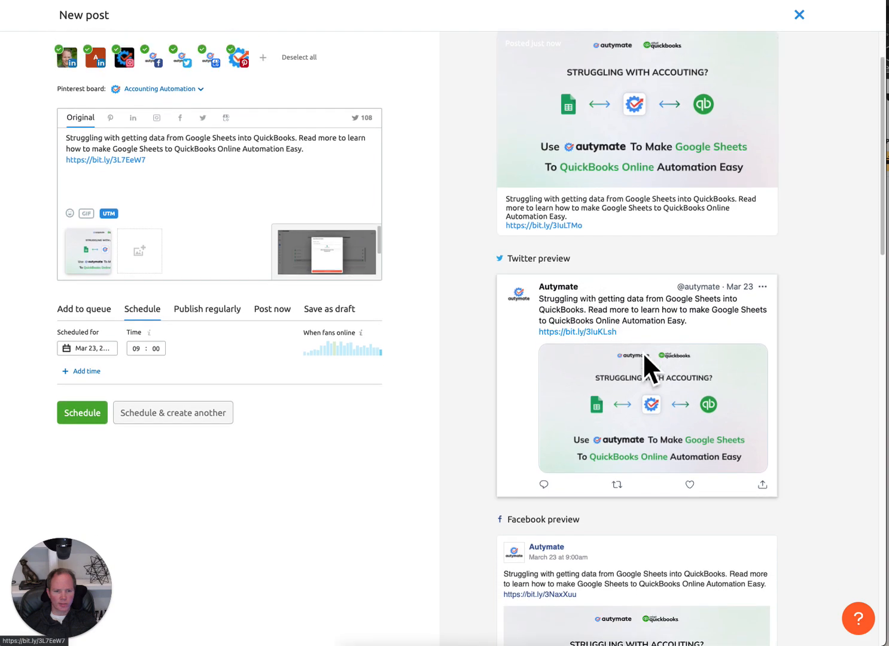
scroll(down, 3)
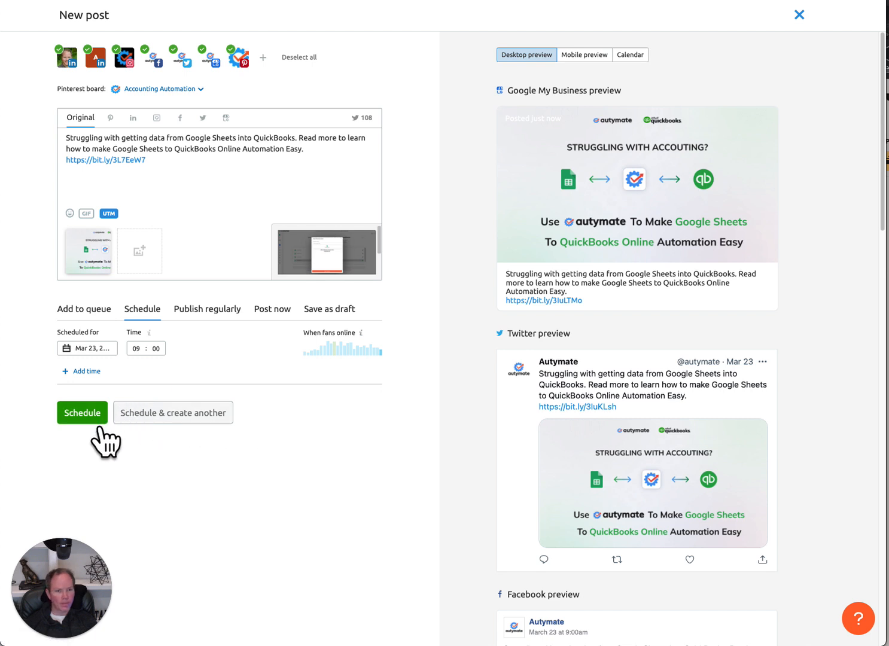
- Set the posting date to March 24 and schedule the post
click(88, 348)
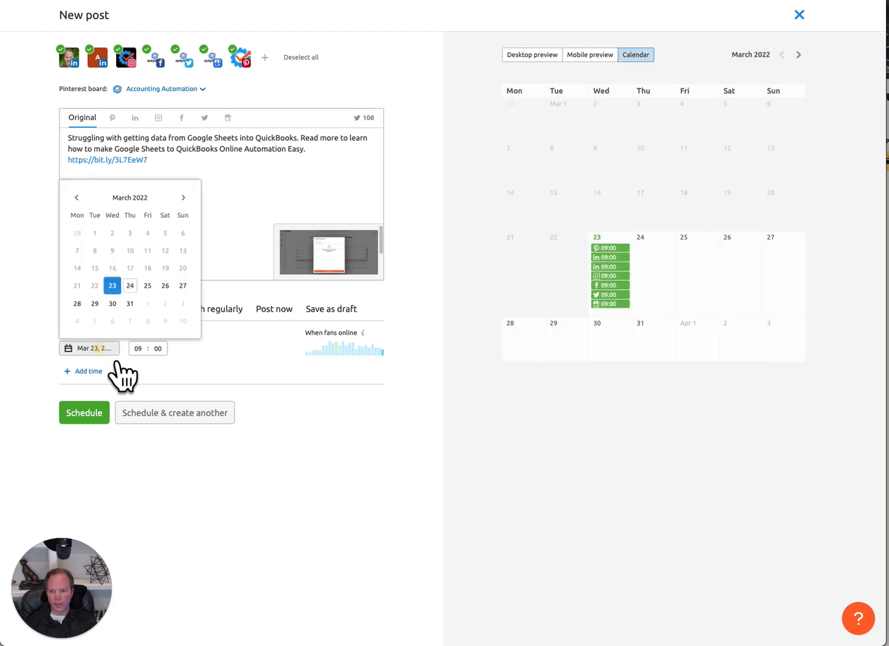
click(129, 285)
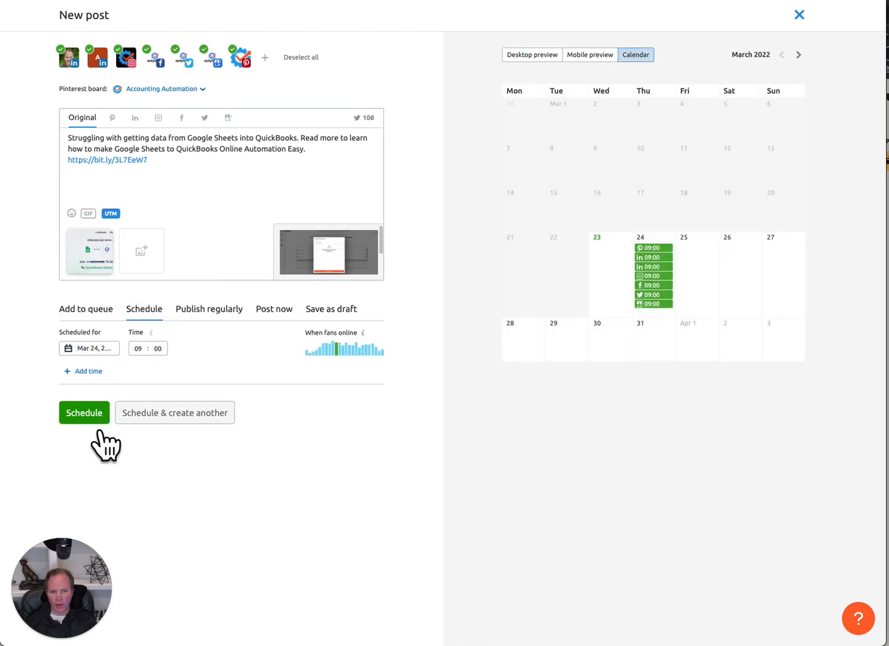
mouse_move(655, 332)
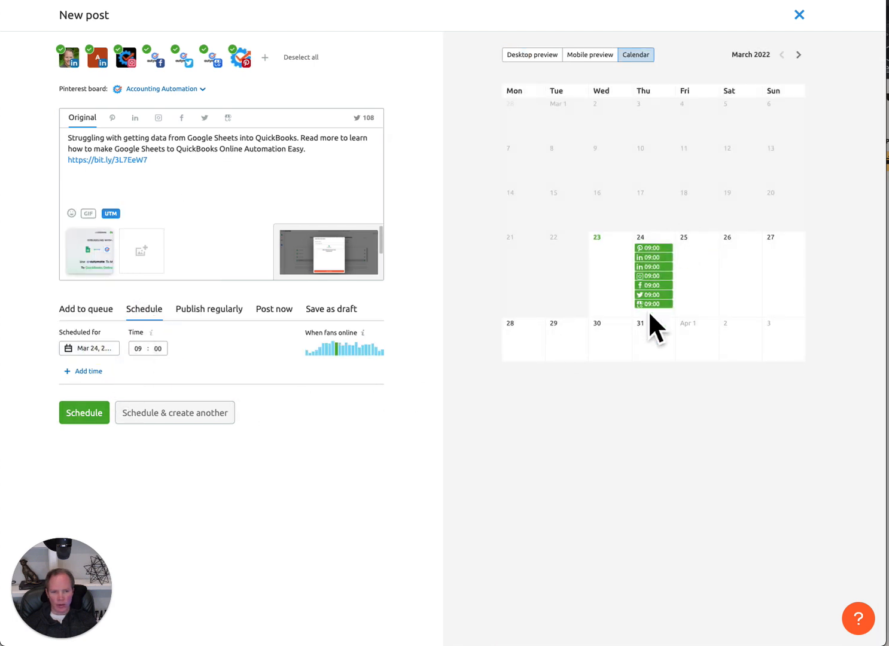
click(84, 412)
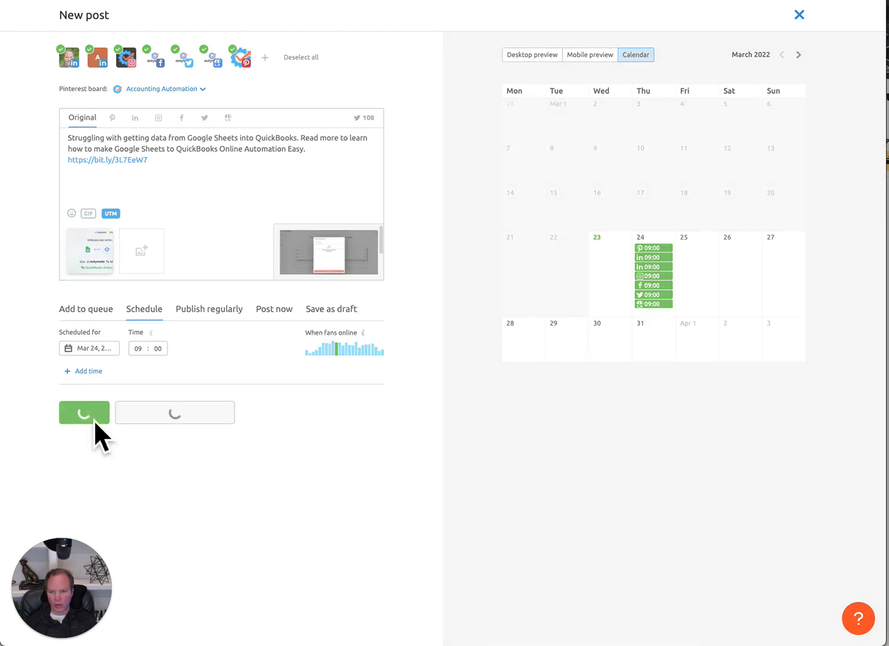
click(83, 411)
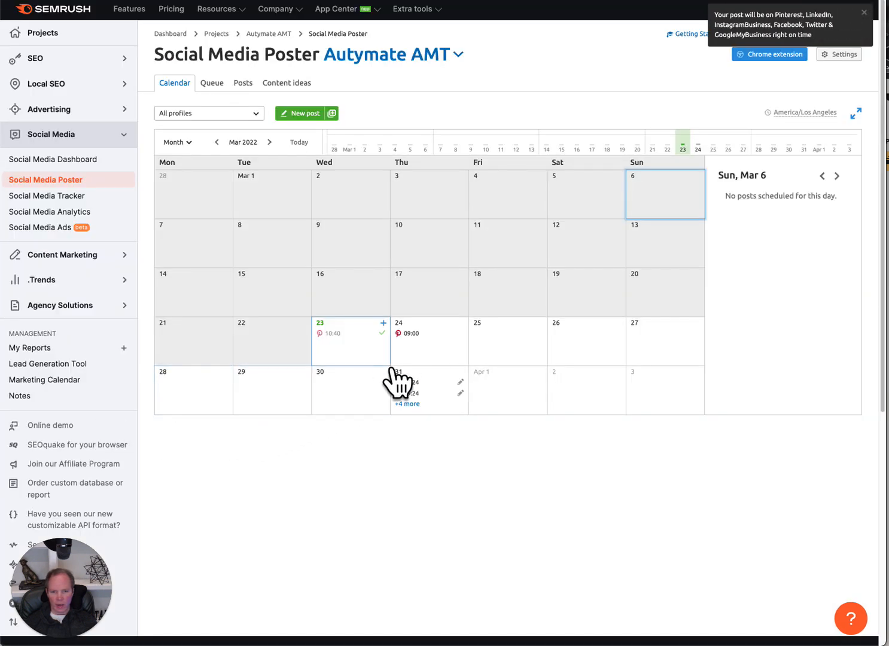
- Review the 09:00 entries listed for March 24, then show March 23's posts
click(428, 341)
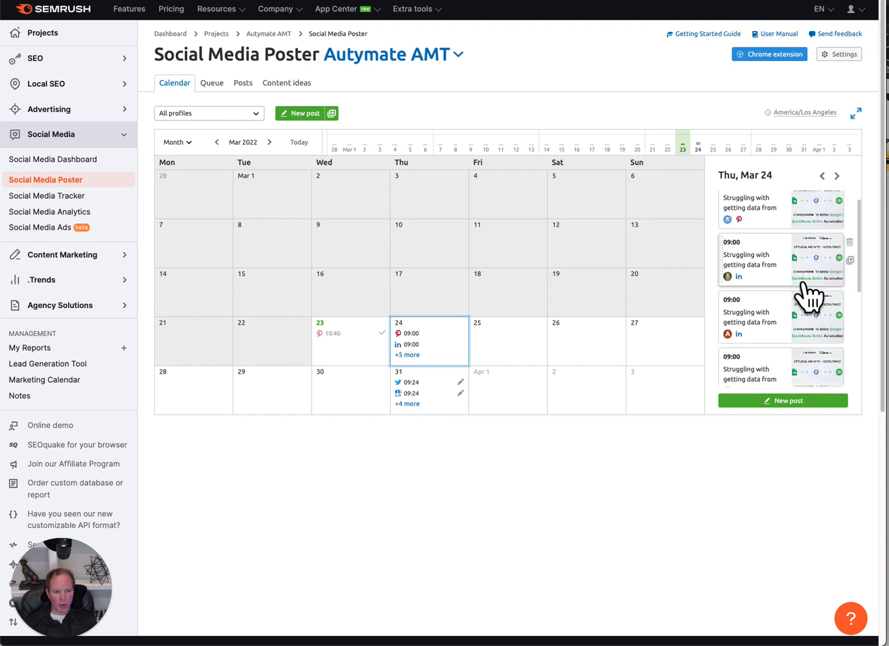
scroll(down, 3)
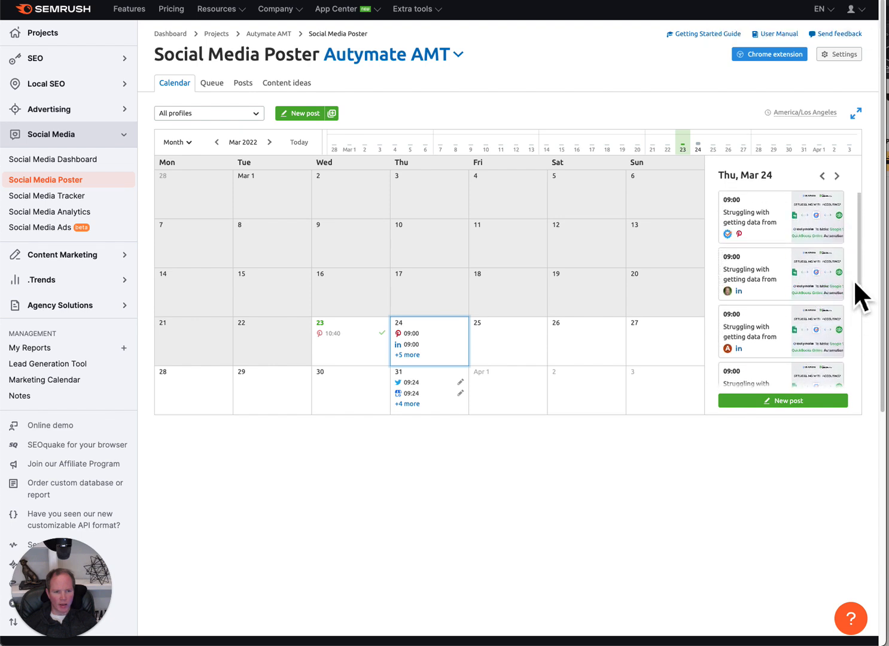
scroll(down, 3)
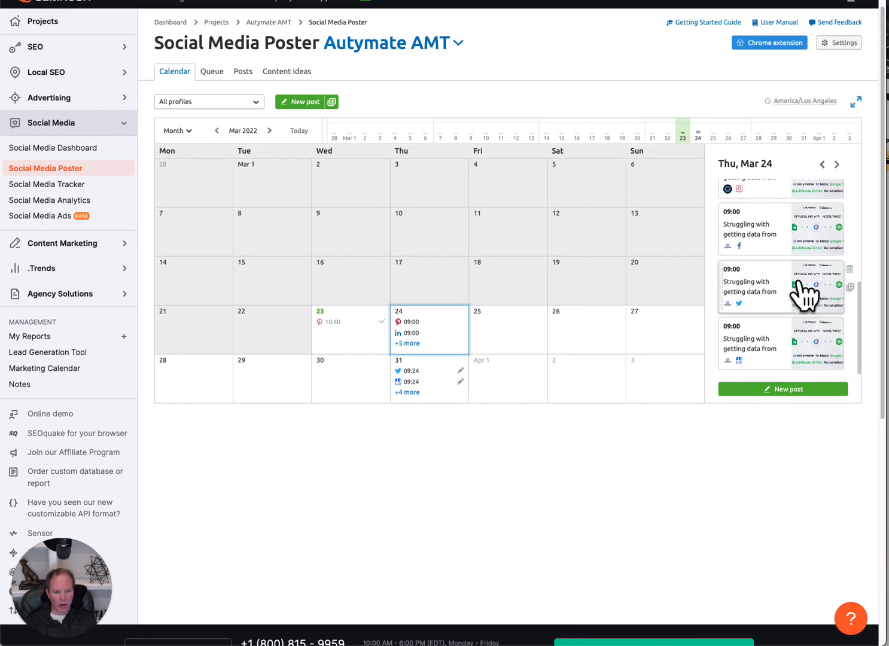
scroll(up, 3)
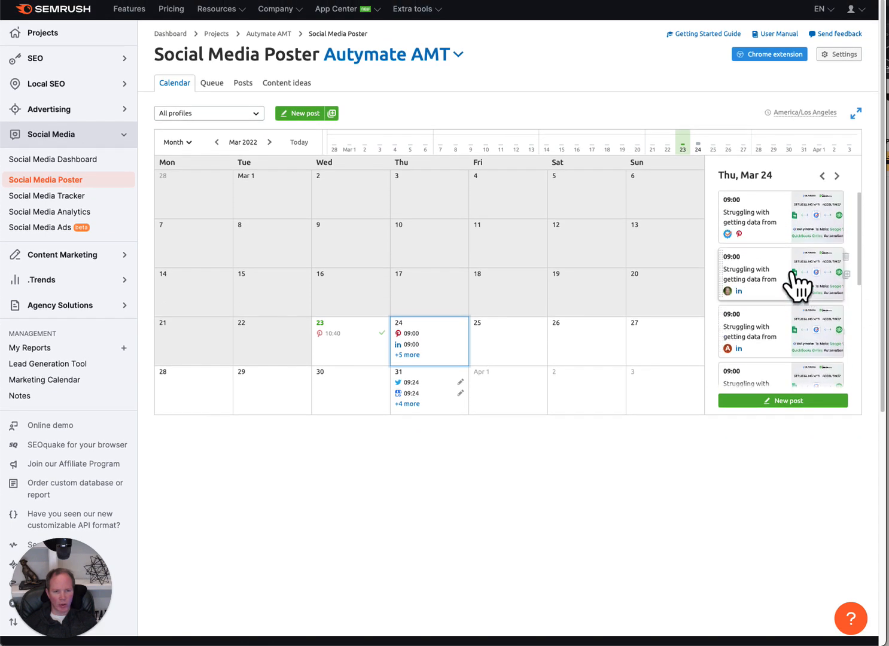
mouse_move(785, 328)
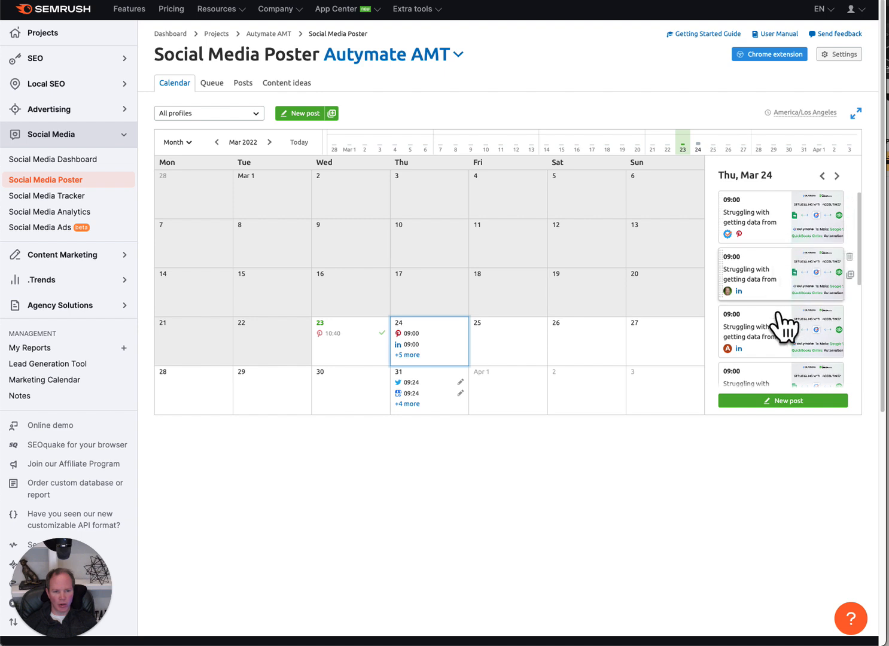
mouse_move(443, 371)
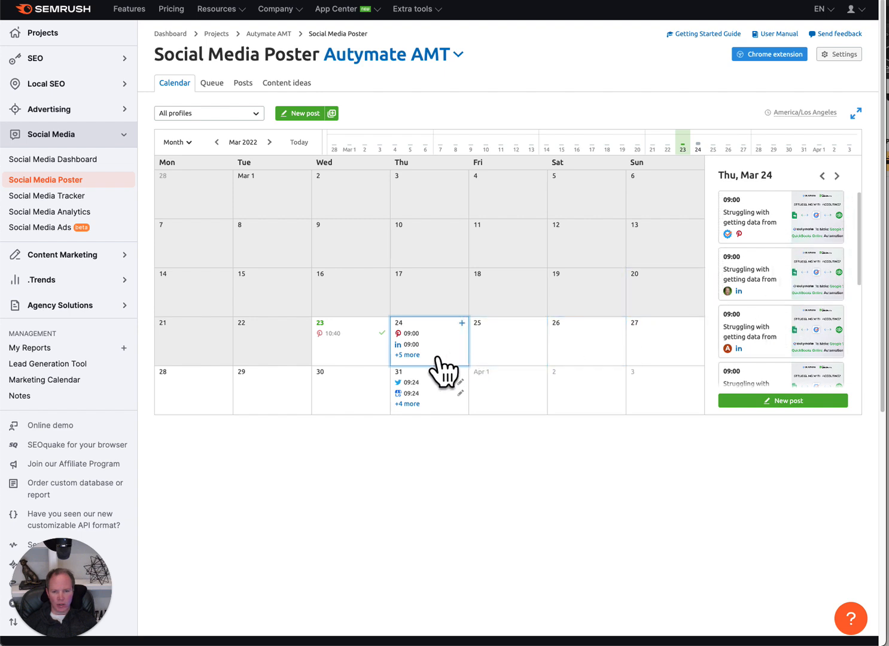
click(350, 340)
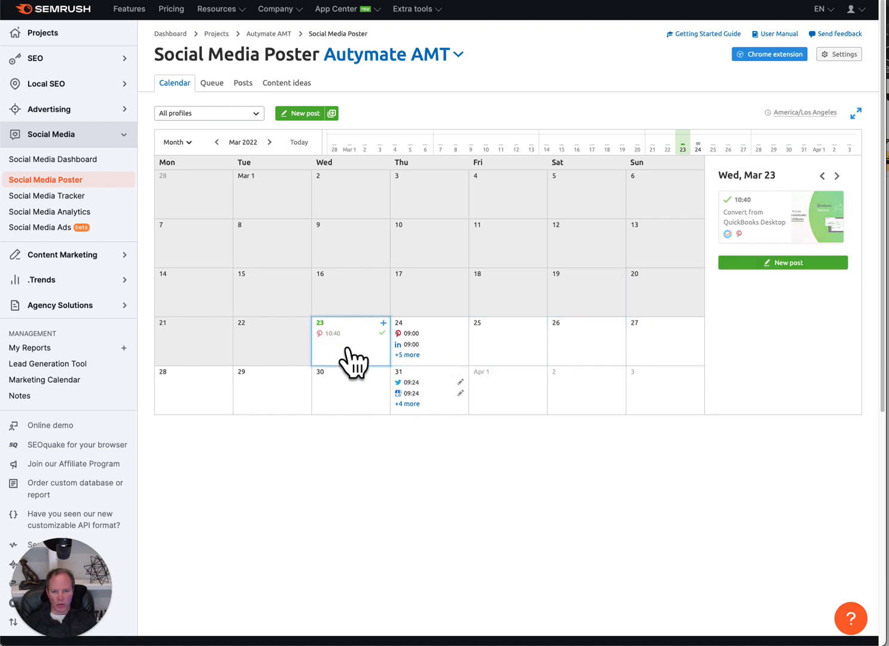
mouse_move(522, 296)
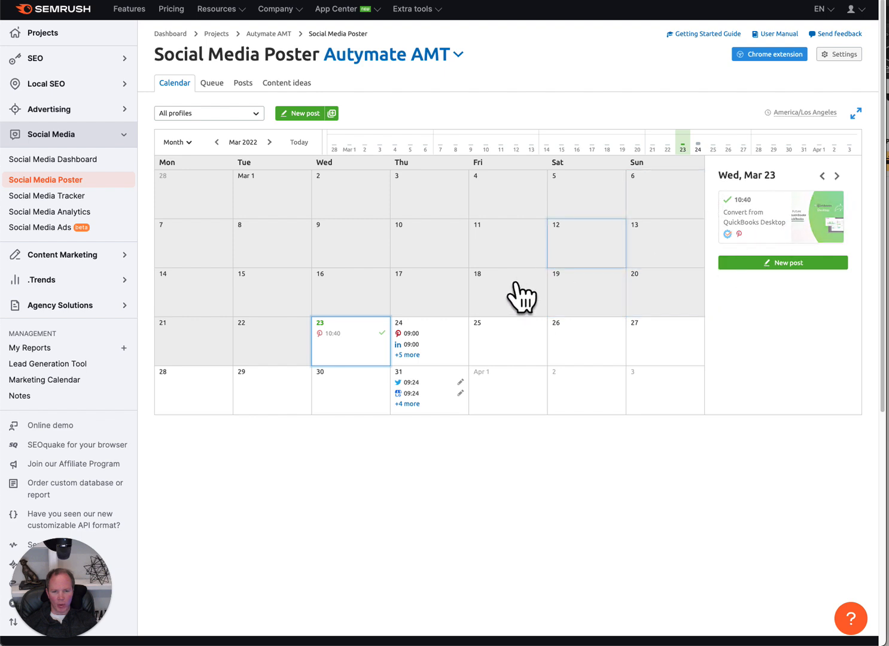
mouse_move(443, 371)
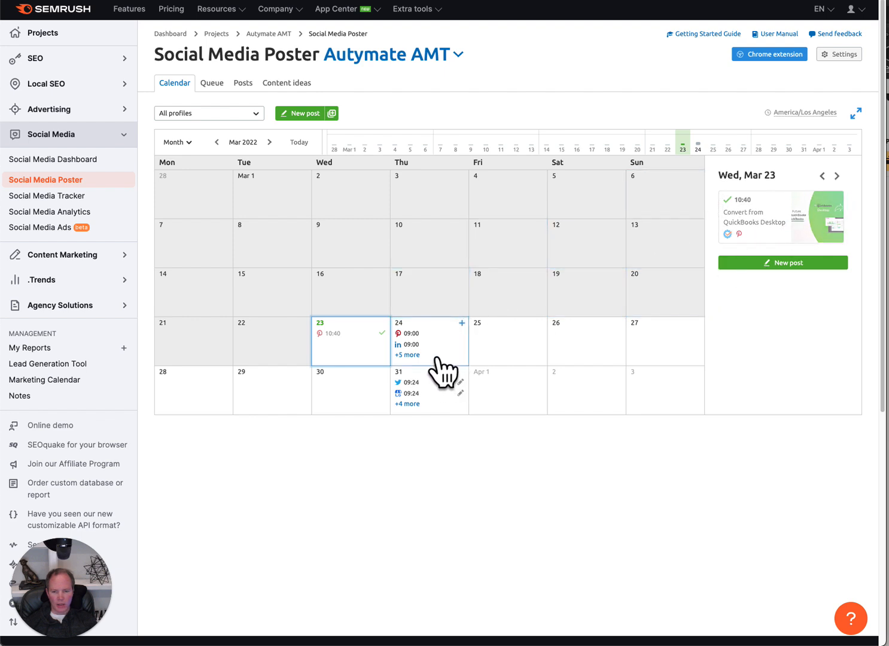
mouse_move(435, 379)
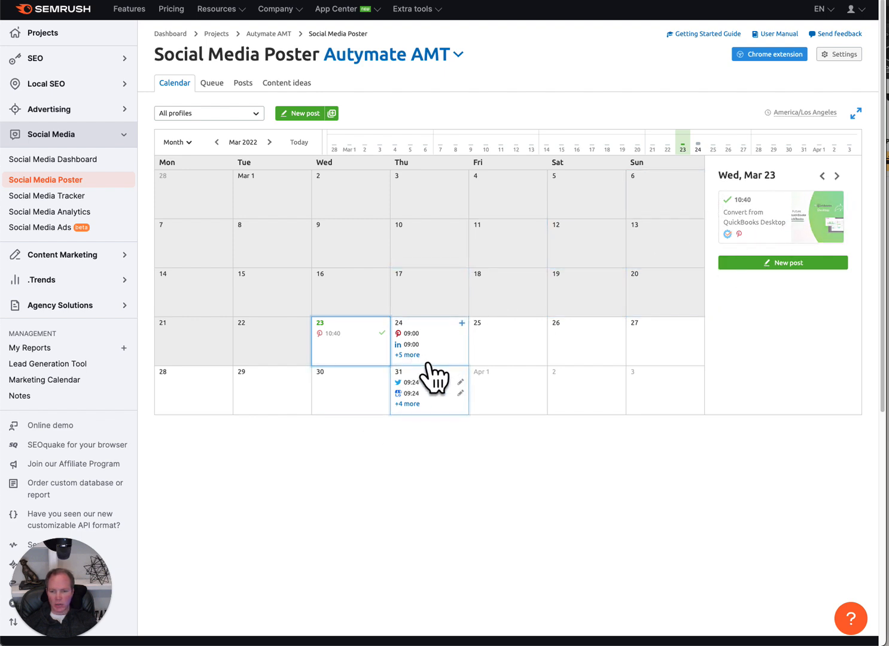
mouse_move(431, 397)
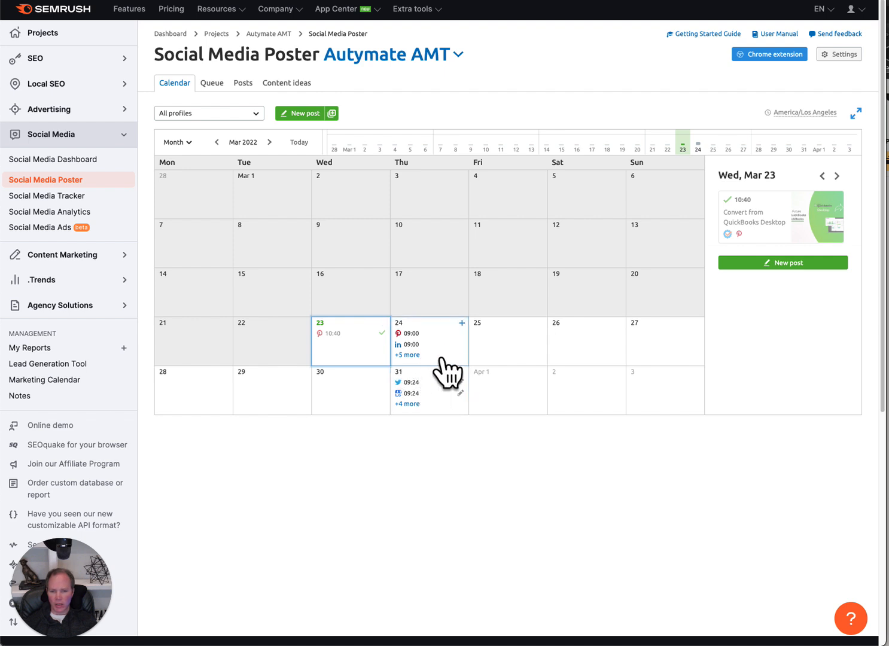
mouse_move(464, 361)
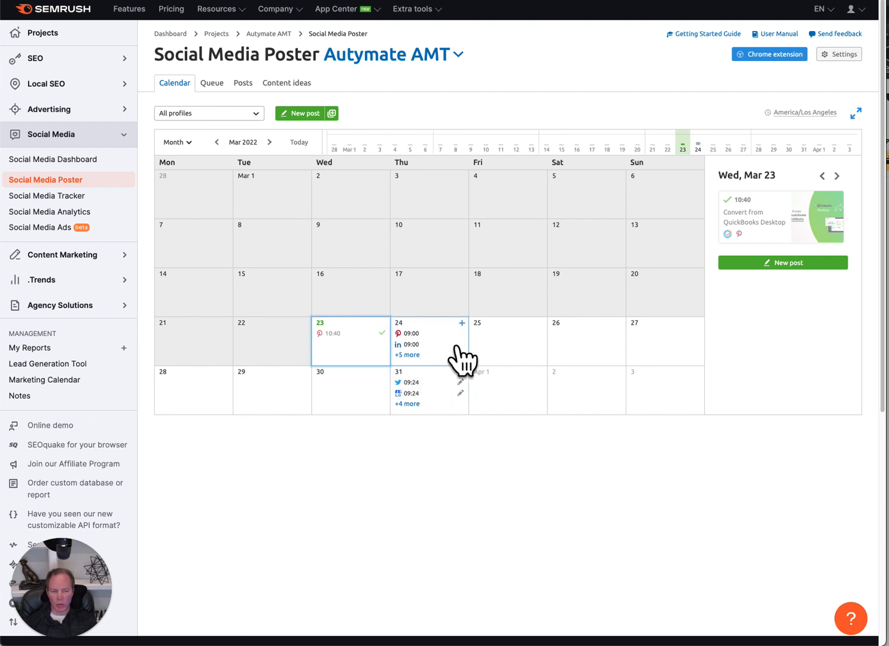
mouse_move(385, 182)
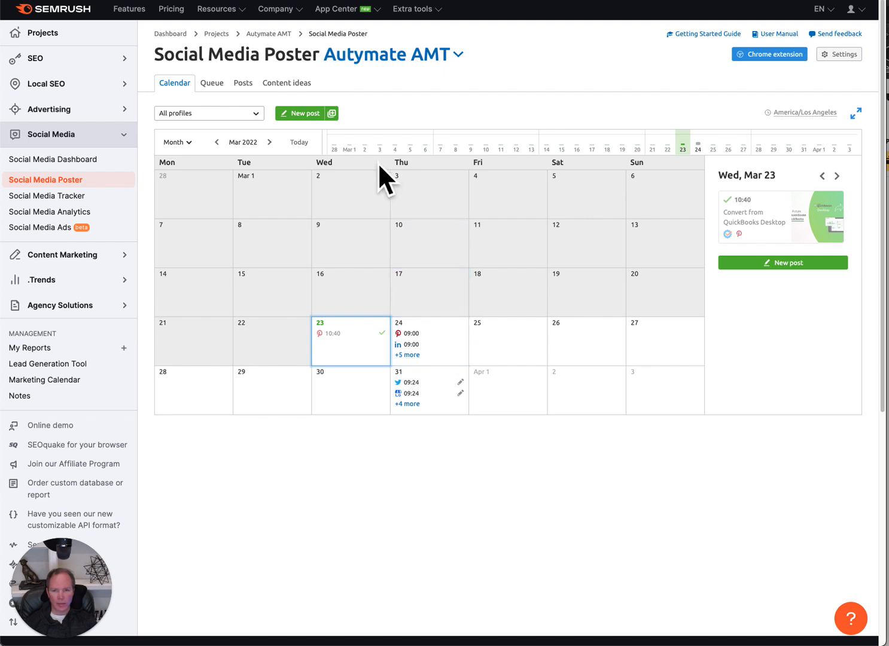